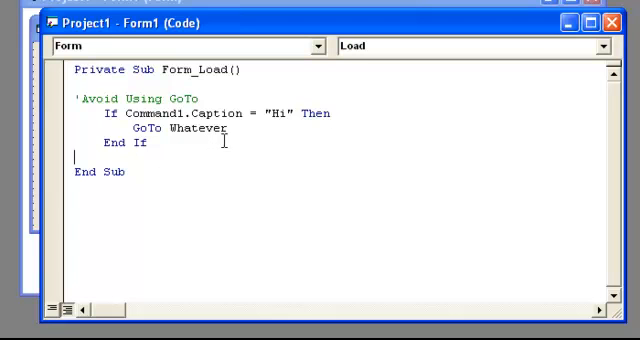
Step: Delete the GoTo Whatever line, replace it with Call X, and start a Private Sub X below End Sub
click(320, 112)
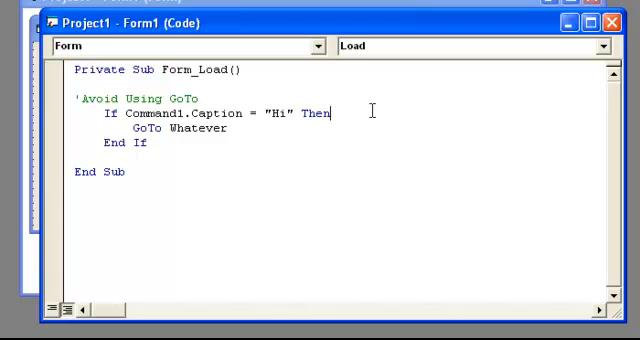
mouse_move(234, 128)
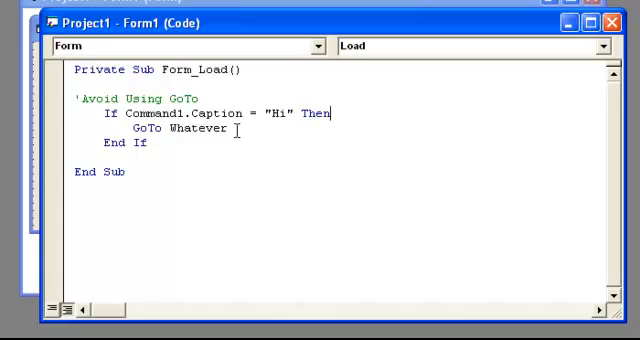
double_click(180, 132)
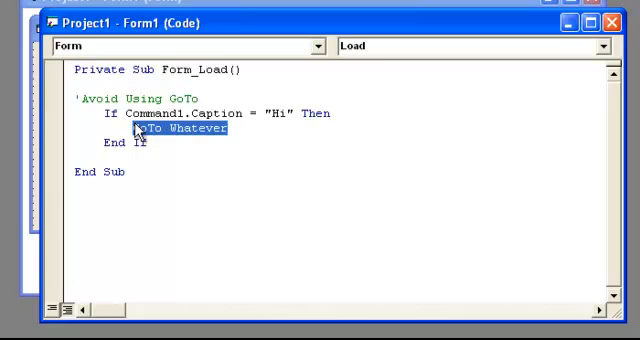
key(Delete)
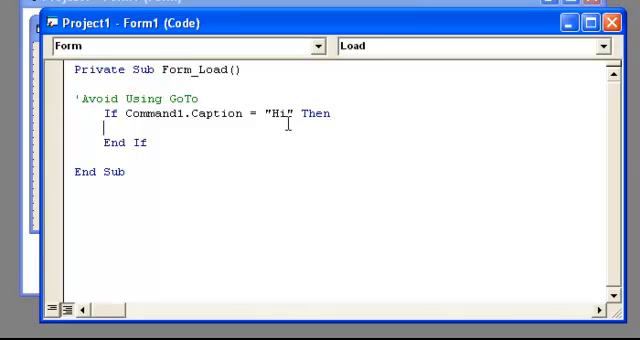
text(Ca)
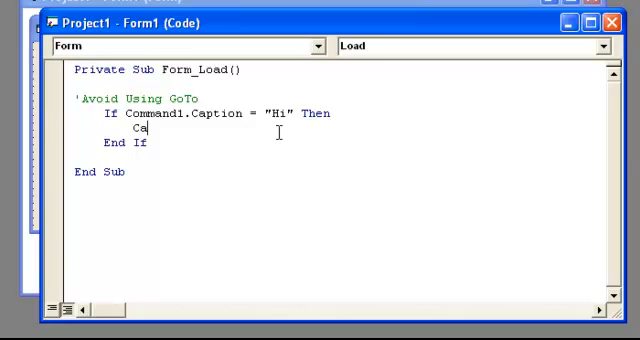
text(ll X)
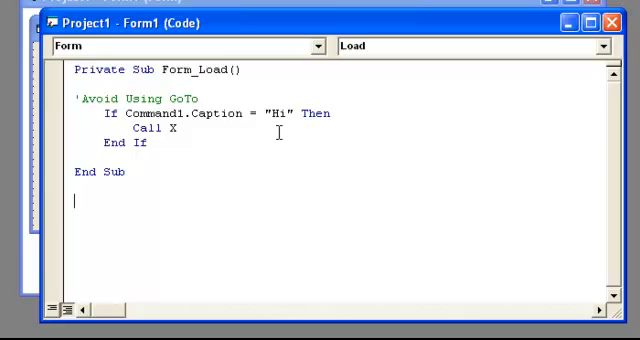
text(Private Sub X()
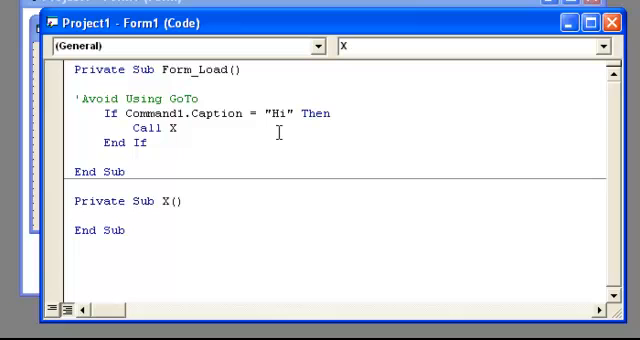
mouse_move(144, 200)
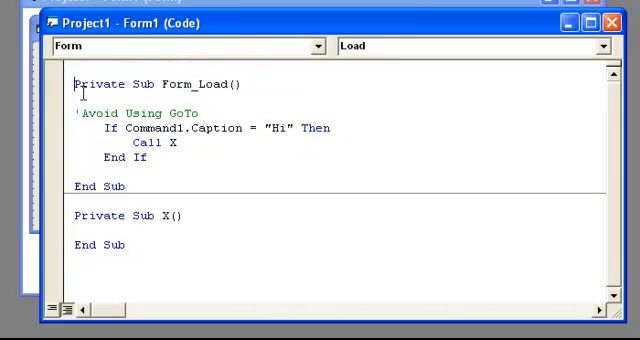
Step: Head the module with Option Explicit and begin a Private Enum declaration
text(Opt)
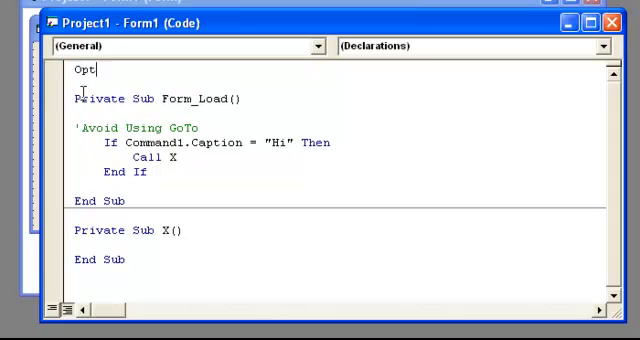
text(ion Explicit)
text('Declare Enumerator)
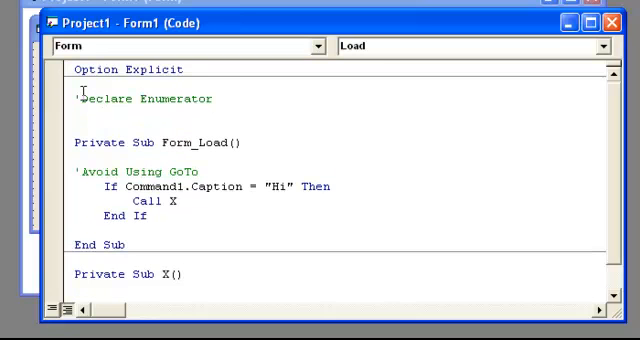
text(Pri)
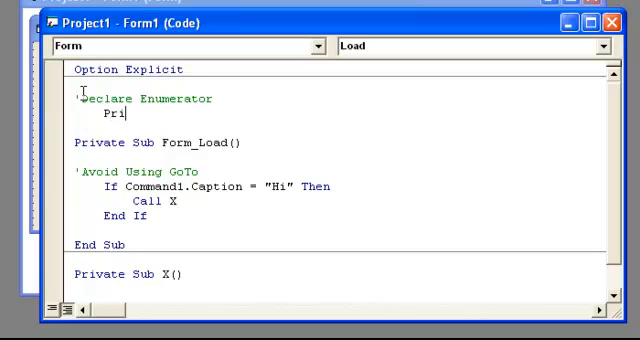
text(vate)
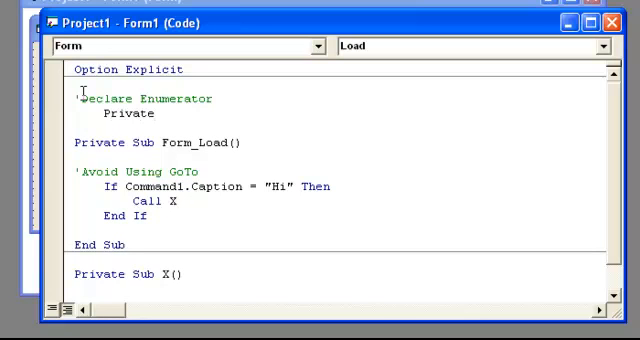
text(Enum)
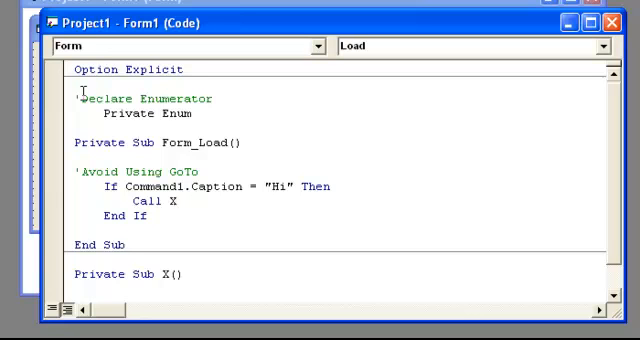
Step: Name the enum intmodeforform and close it with End Enum
text(intmode)
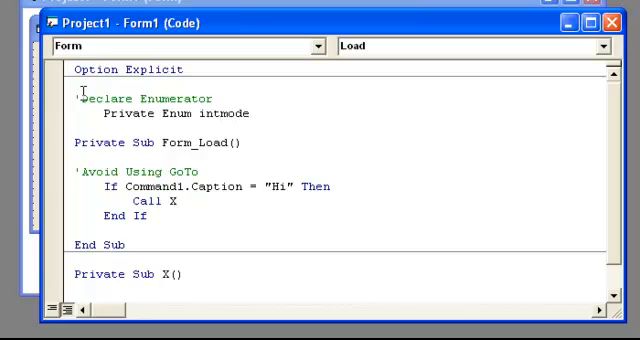
text(forform)
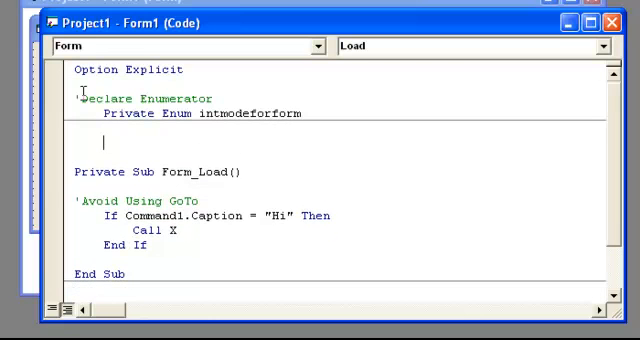
text(End Enum)
text('Assign)
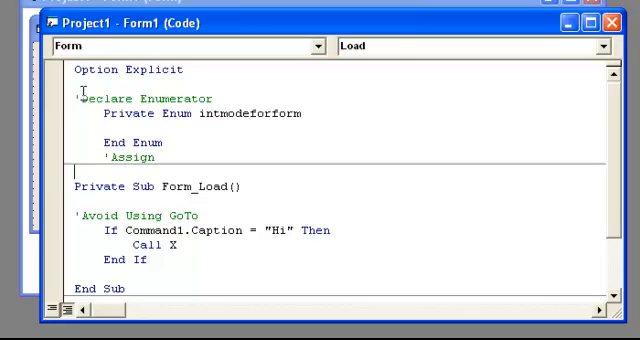
click(104, 128)
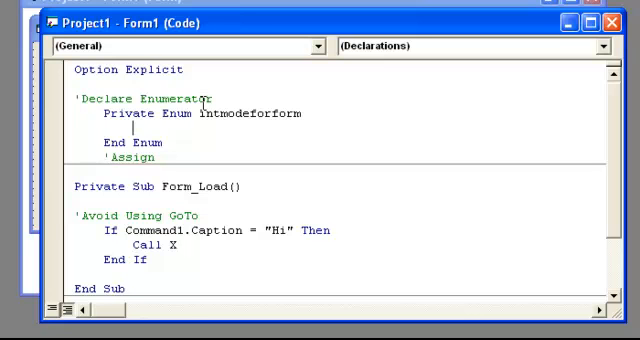
text(-1 = ")
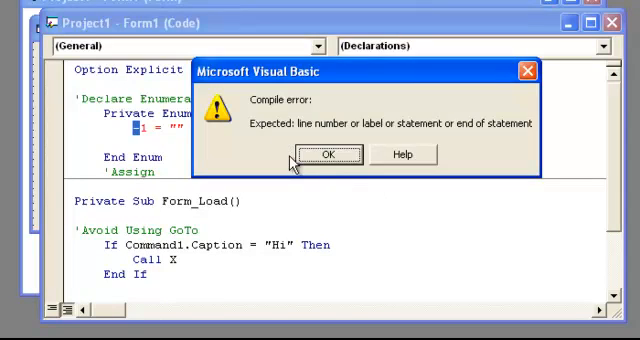
click(332, 154)
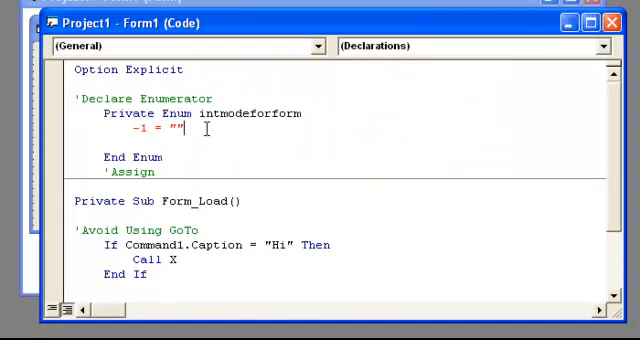
double_click(136, 130)
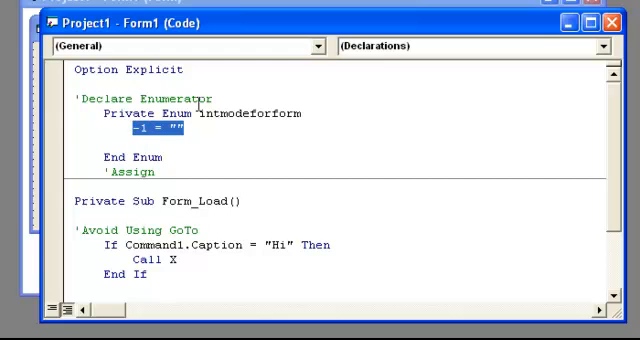
key(Delete)
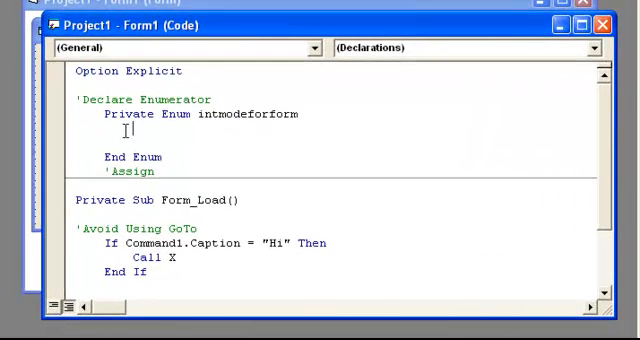
Step: Add the enum members FirstMode = 1 and SecondMode = 2
text(FirstMode)
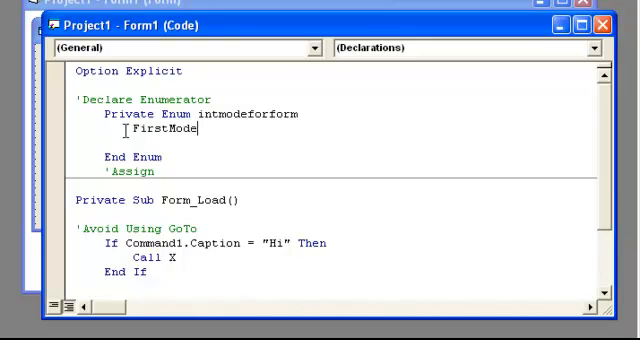
text(= 1)
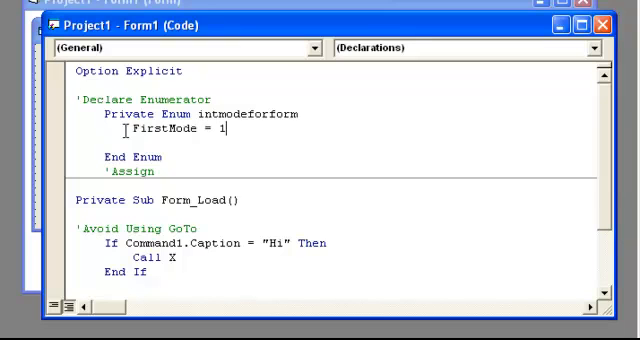
text(Seco)
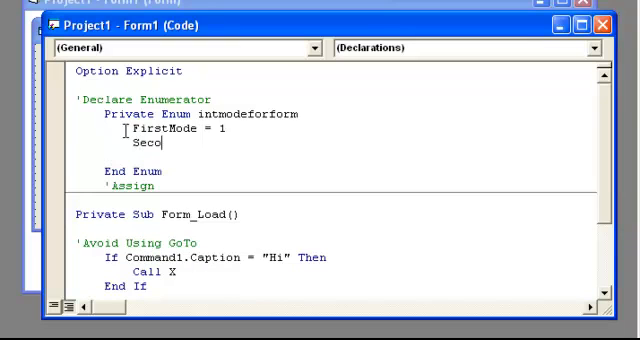
text(ndMode = 2)
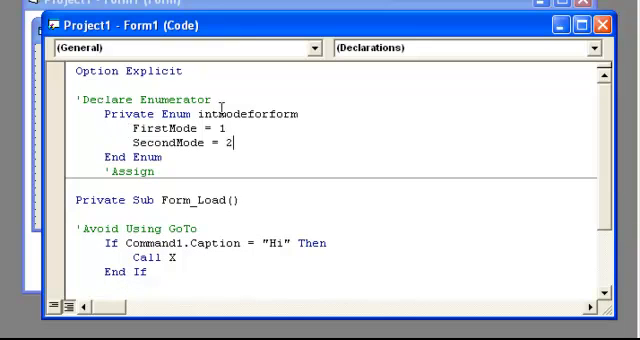
Step: Rename the enum to players and its members to HumanPlayer and Computer
double_click(258, 116)
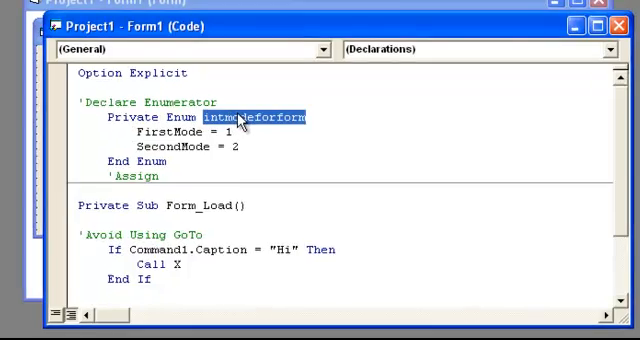
text(diff)
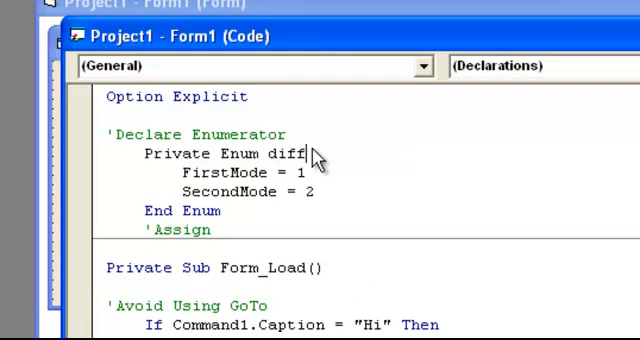
key(BackSpace)
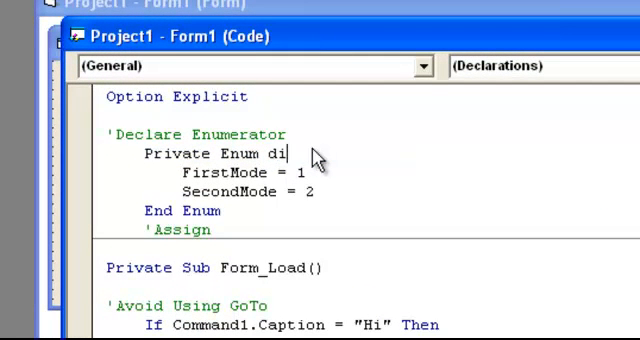
text(players)
click(248, 172)
text(HumanPlayer)
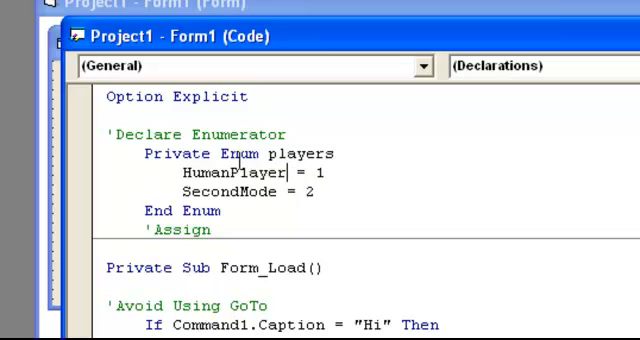
double_click(230, 192)
text(Computer)
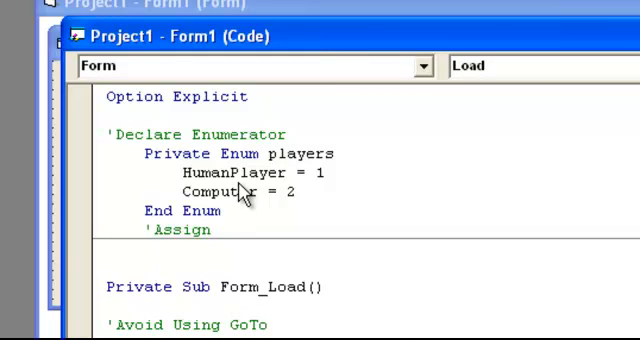
Step: Begin a Private ude... variable declaration under the 'Assign comment
text(ud)
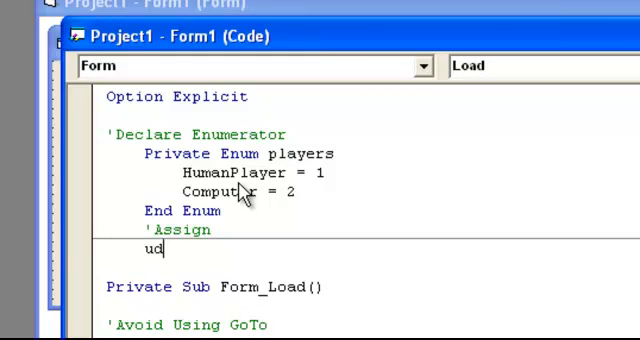
key(BackSpace)
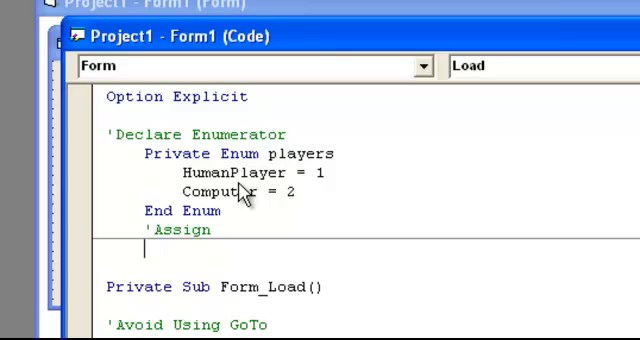
text(Private ude)
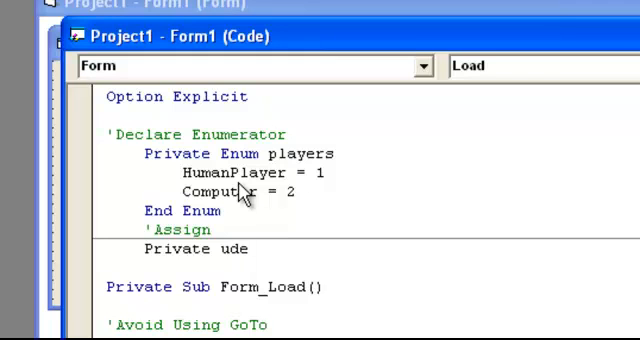
Step: Complete the declaration as Private udePlayers As players, taking players from IntelliSense
text(Players As pla)
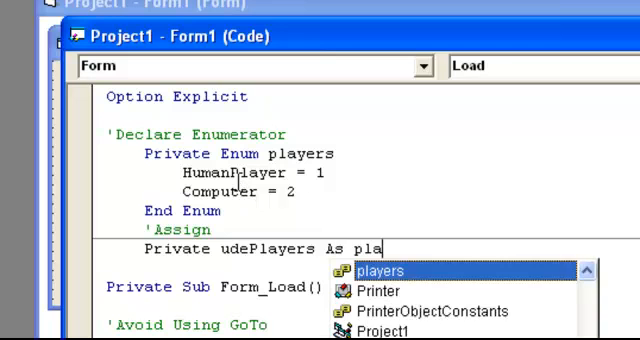
text(yers)
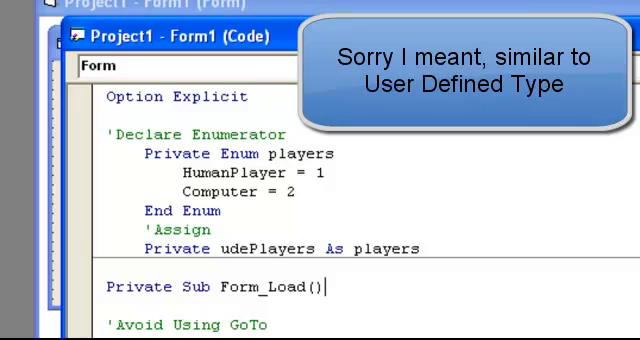
scroll(down, 3)
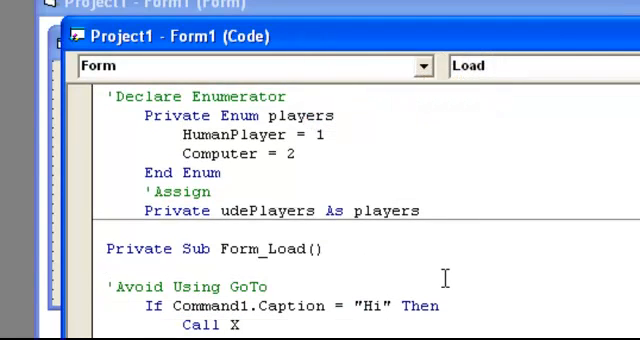
Step: Write the condition If udePlayers = HumanPlayer Then in Form_Load, discarding trial .Human and number edits
text(I)
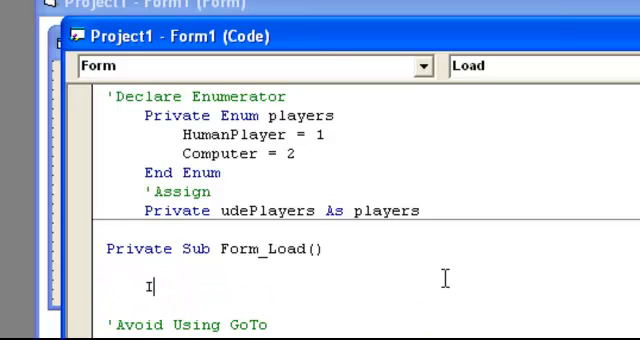
text(f udePla)
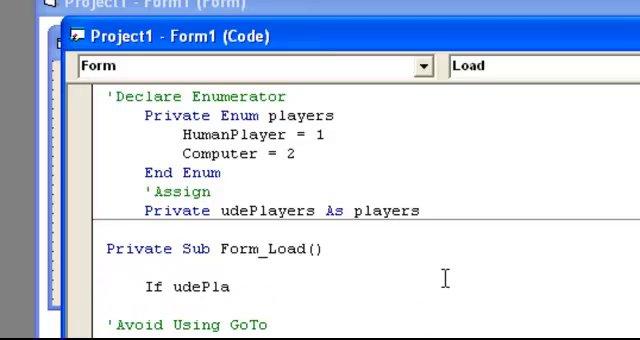
text(yers.Hum)
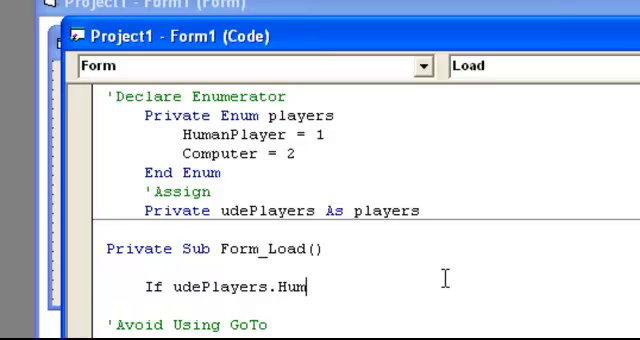
text(an)
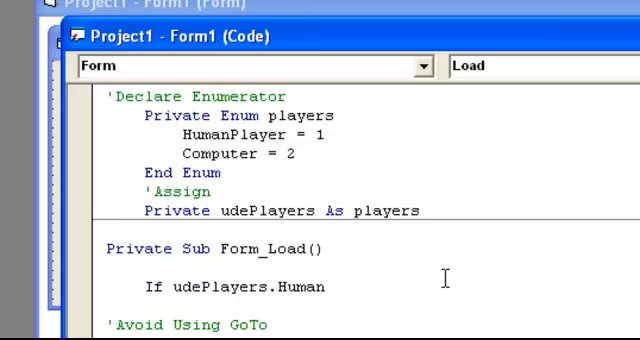
click(324, 288)
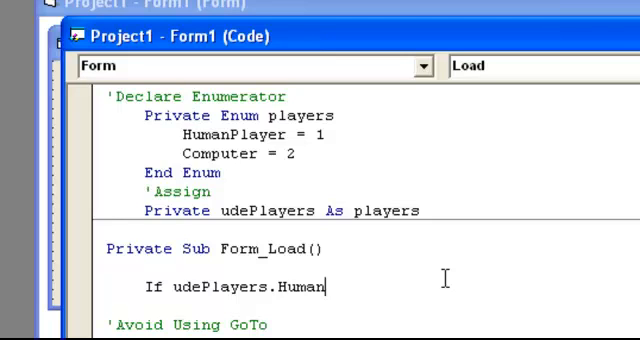
key(BackSpace)
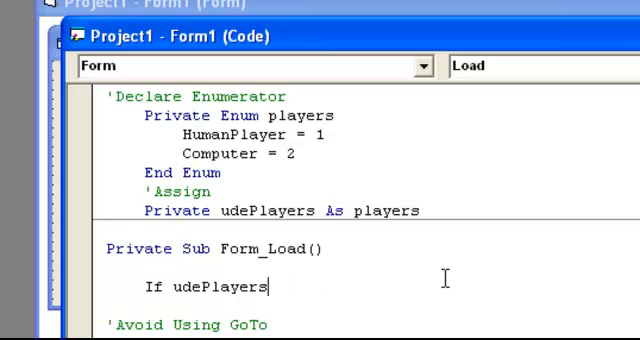
text(=)
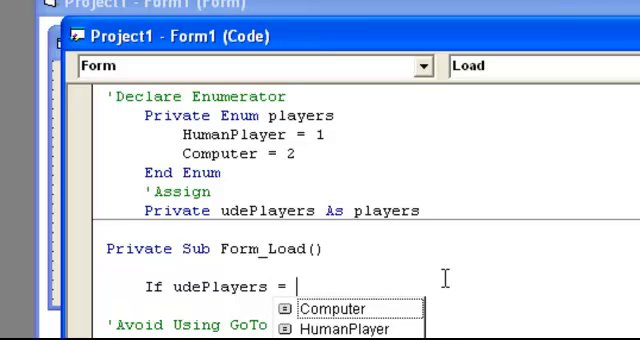
text(1)
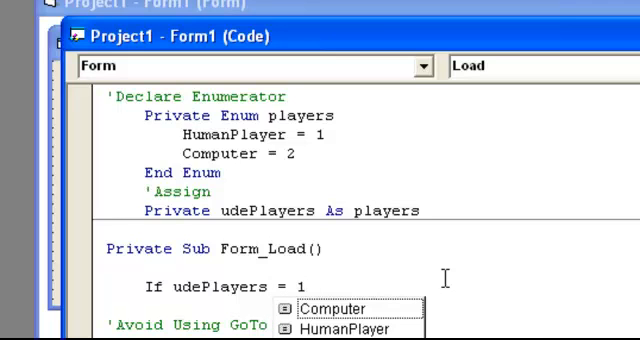
text(2)
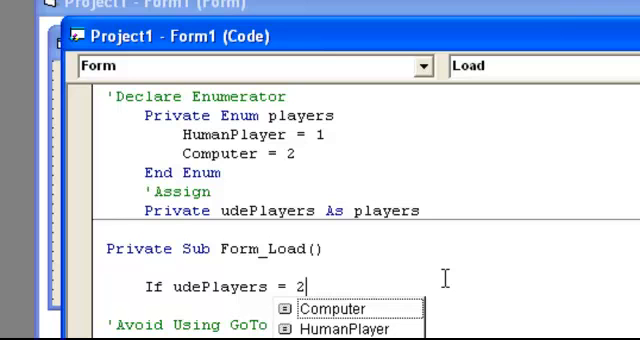
key(Backspace)
text(HumanPlayer Then)
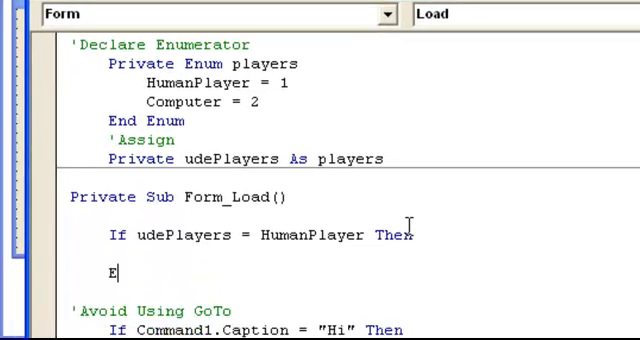
Step: Close the block with End If and add blank lines above the If
text(End If)
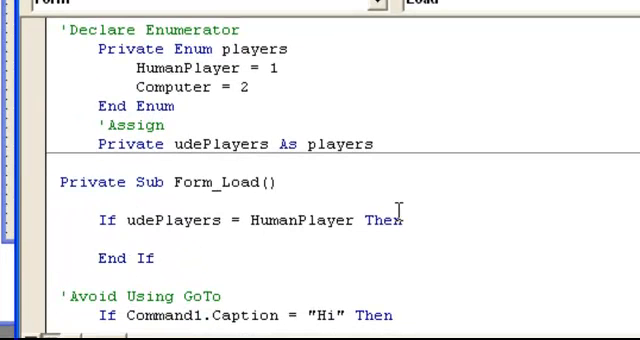
click(96, 238)
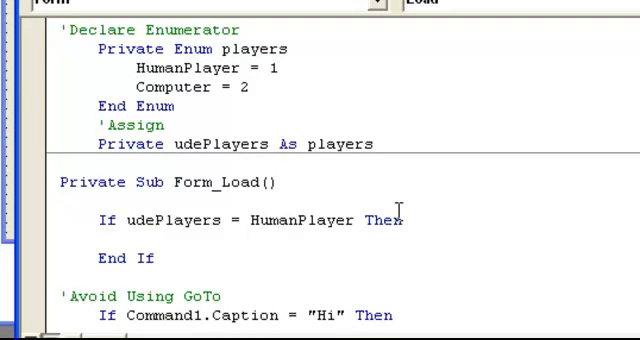
key(enter)
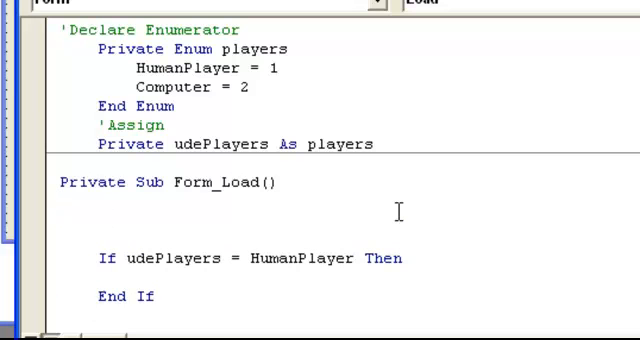
Step: Add an 'Announce comment and the assignment udePlayers = 1 above the If block
text('Announce)
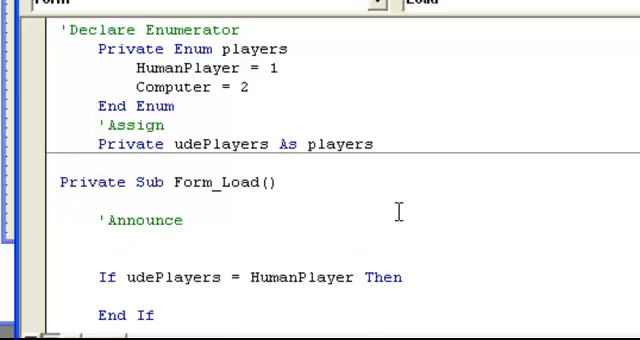
text(ude)
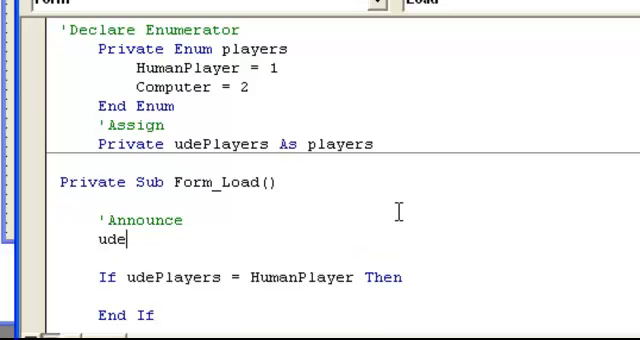
text(Players)
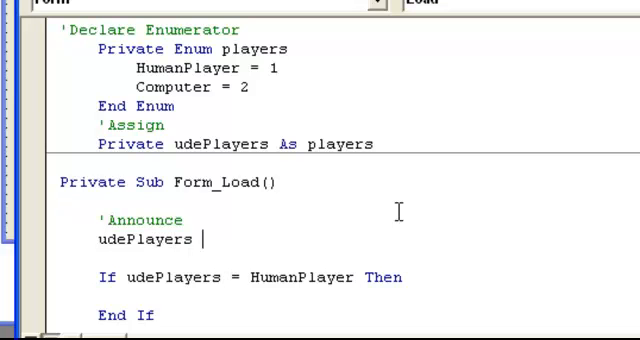
text(=)
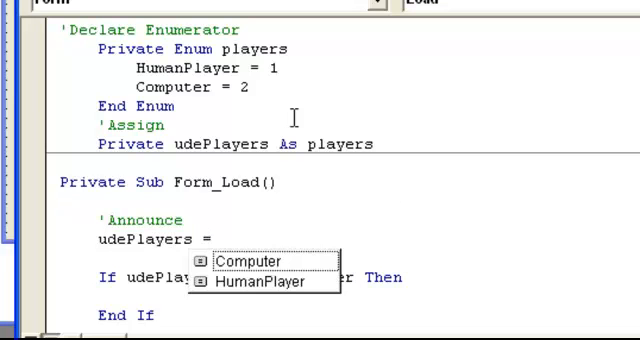
text(1)
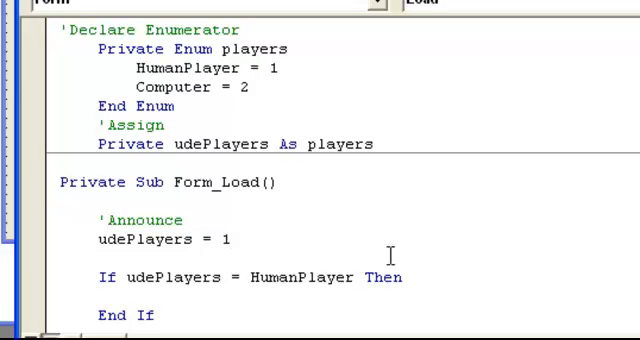
Step: Try 2 and HumanPlayer as the assigned value, then settle on udePlayers = 1
text(2)
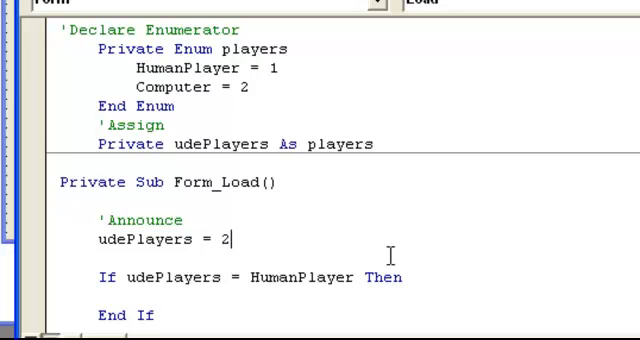
key(Backspace)
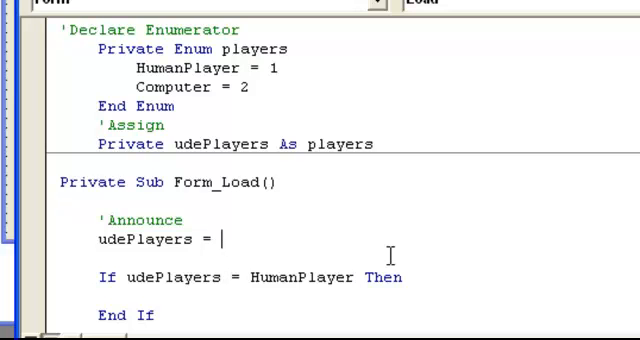
text(HumanPlay)
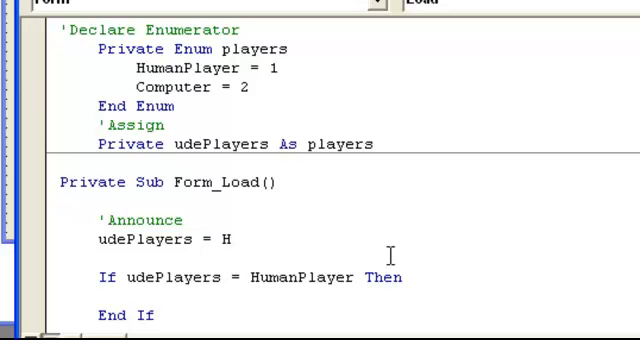
text(1)
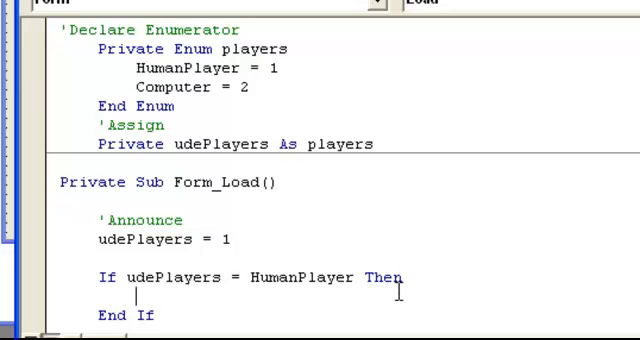
Step: Place Msgbox "HUMAN PLAYER" inside the If block
text(Msgbox)
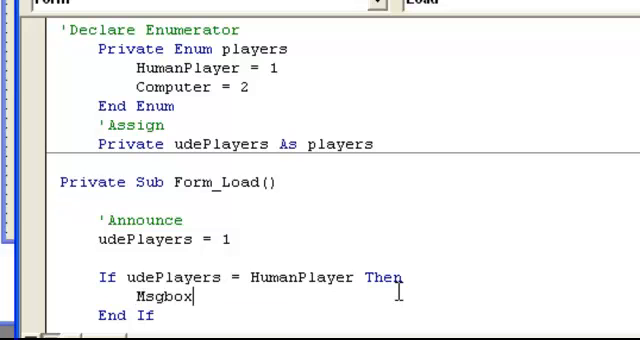
text("HUMAN PAL)
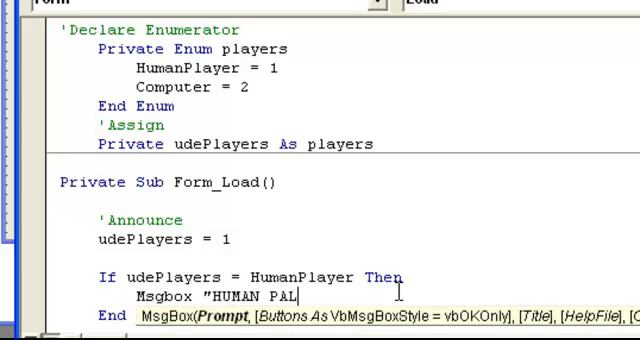
text(YER")
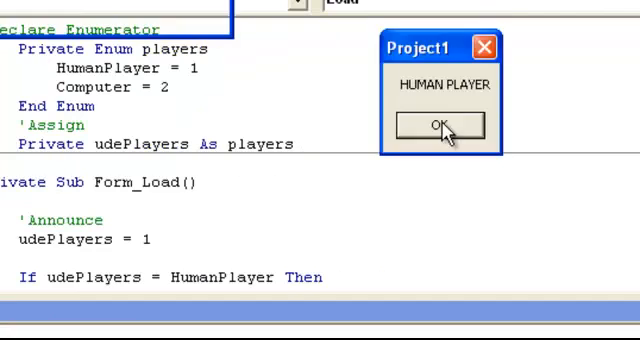
Step: Run the project and dismiss the HUMAN PLAYER message box with OK
click(440, 126)
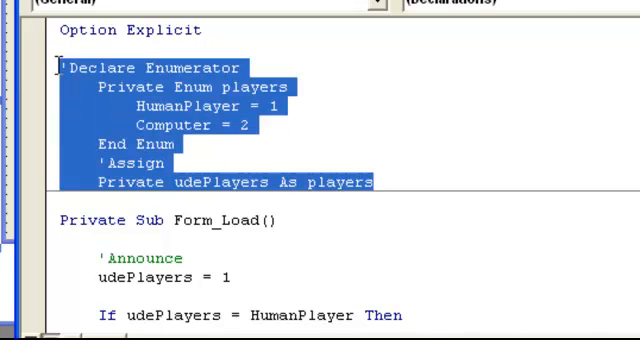
scroll(down, 3)
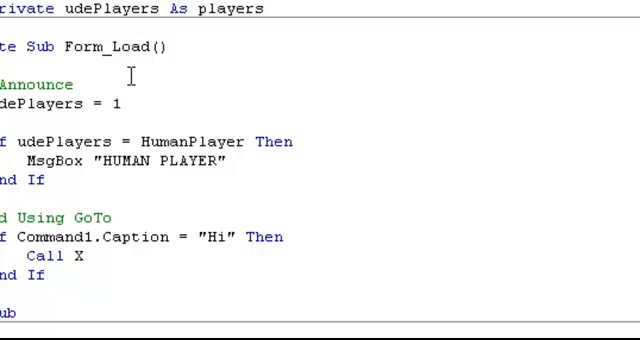
mouse_move(156, 48)
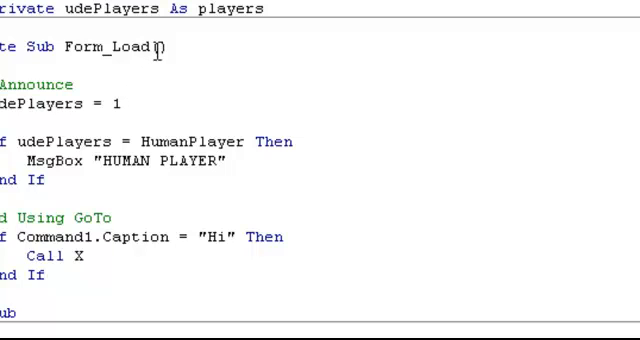